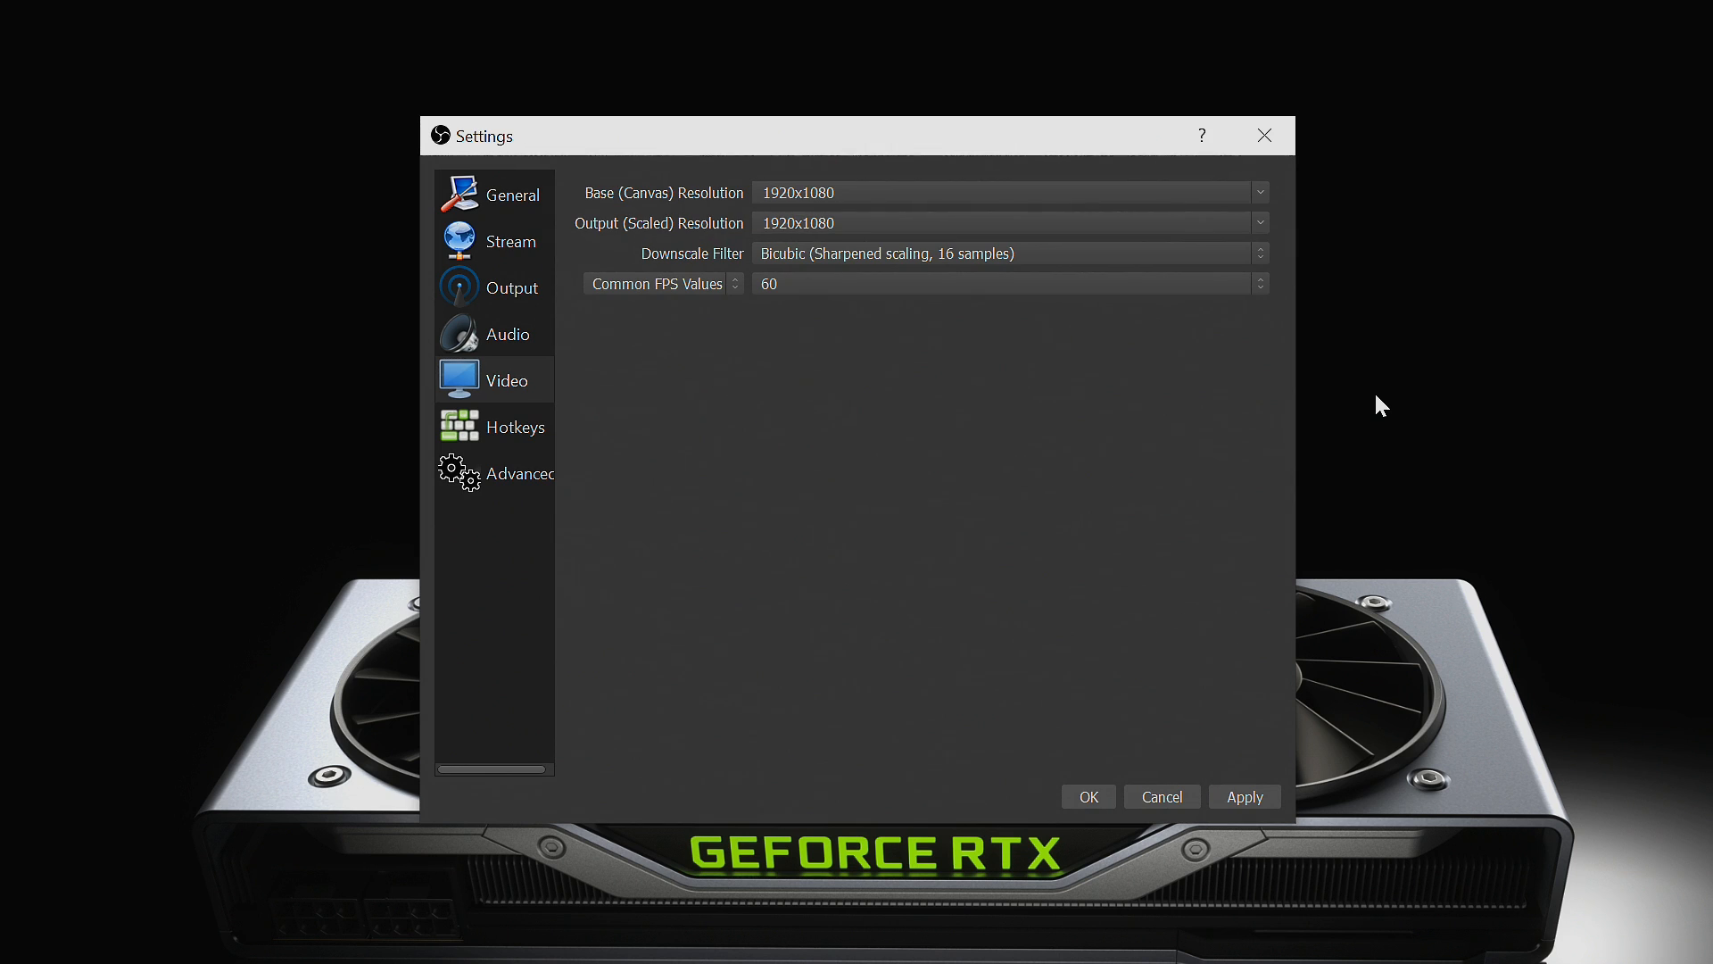
Step: Change the downscale filter from Bicubic to Lanczos (sharpened scaling, 32 samples)
click(1259, 253)
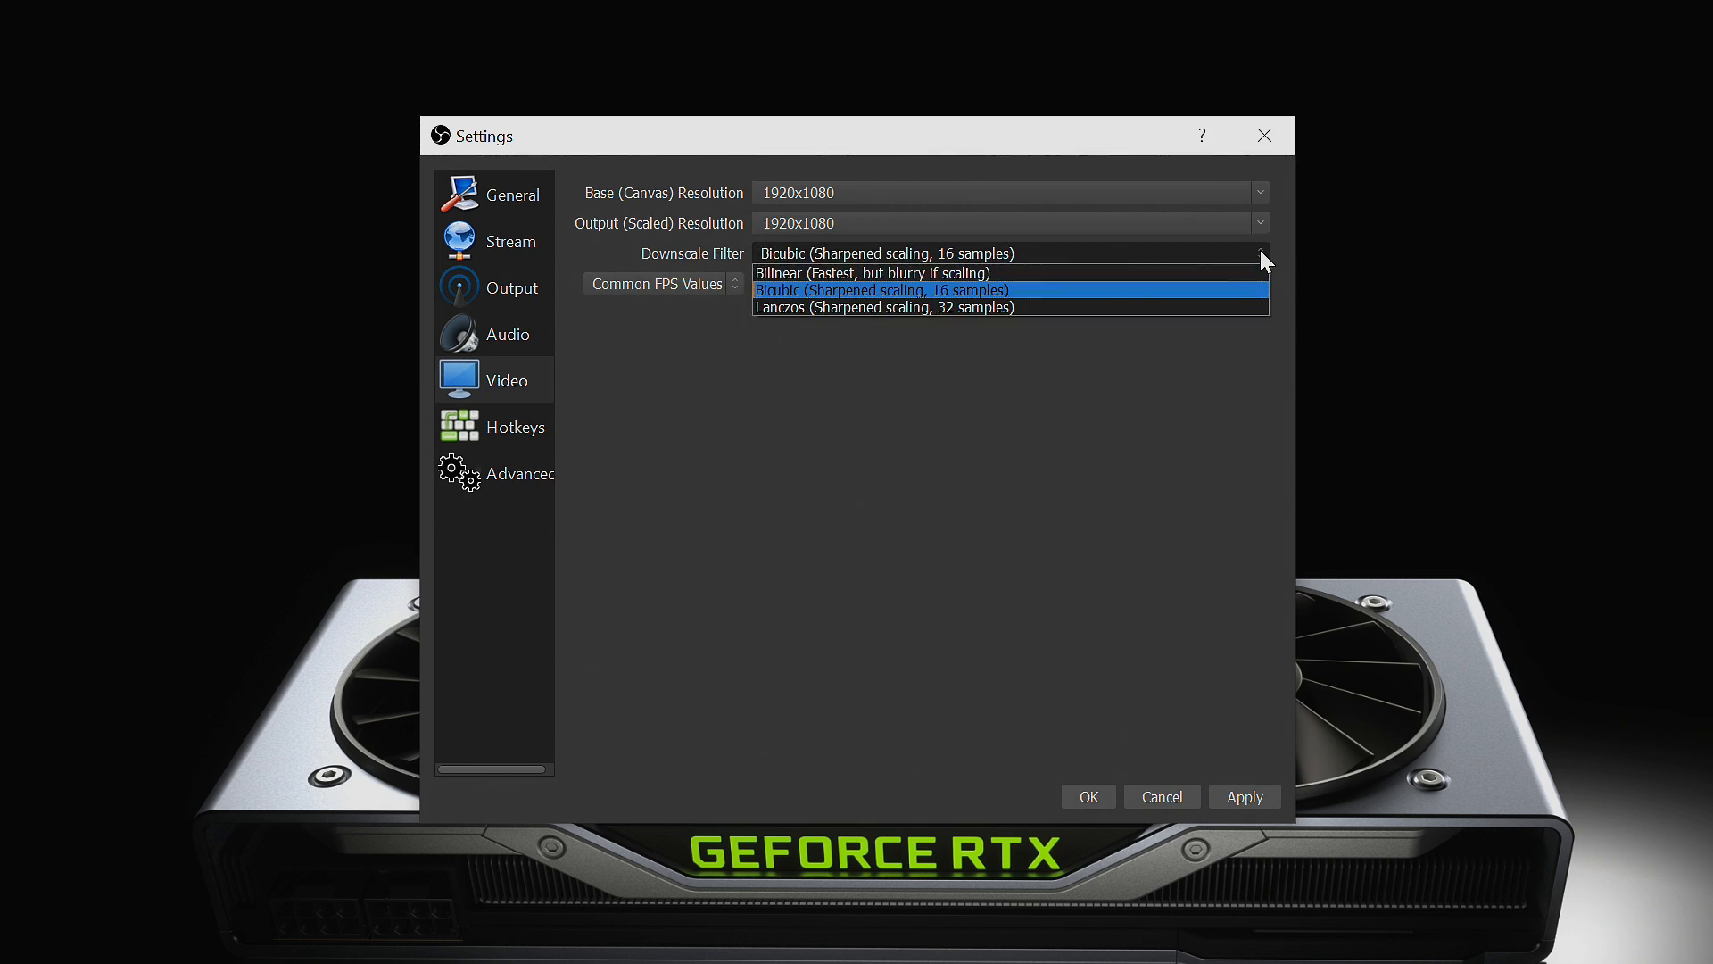
mouse_move(1259, 308)
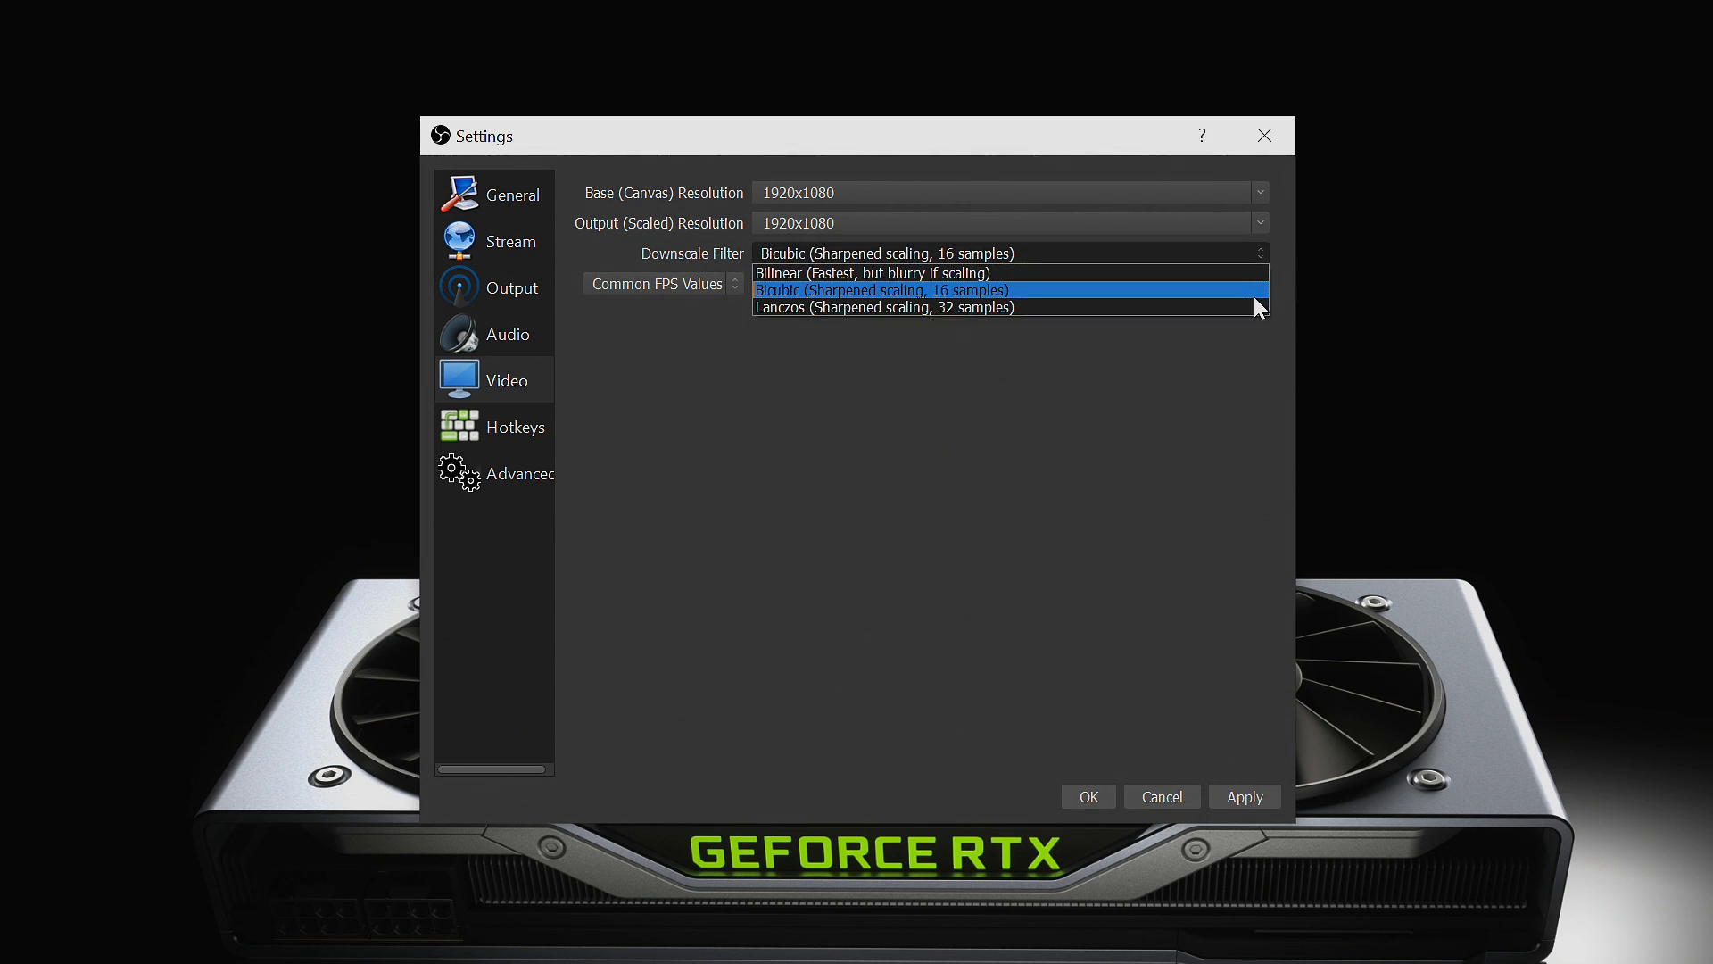
click(886, 307)
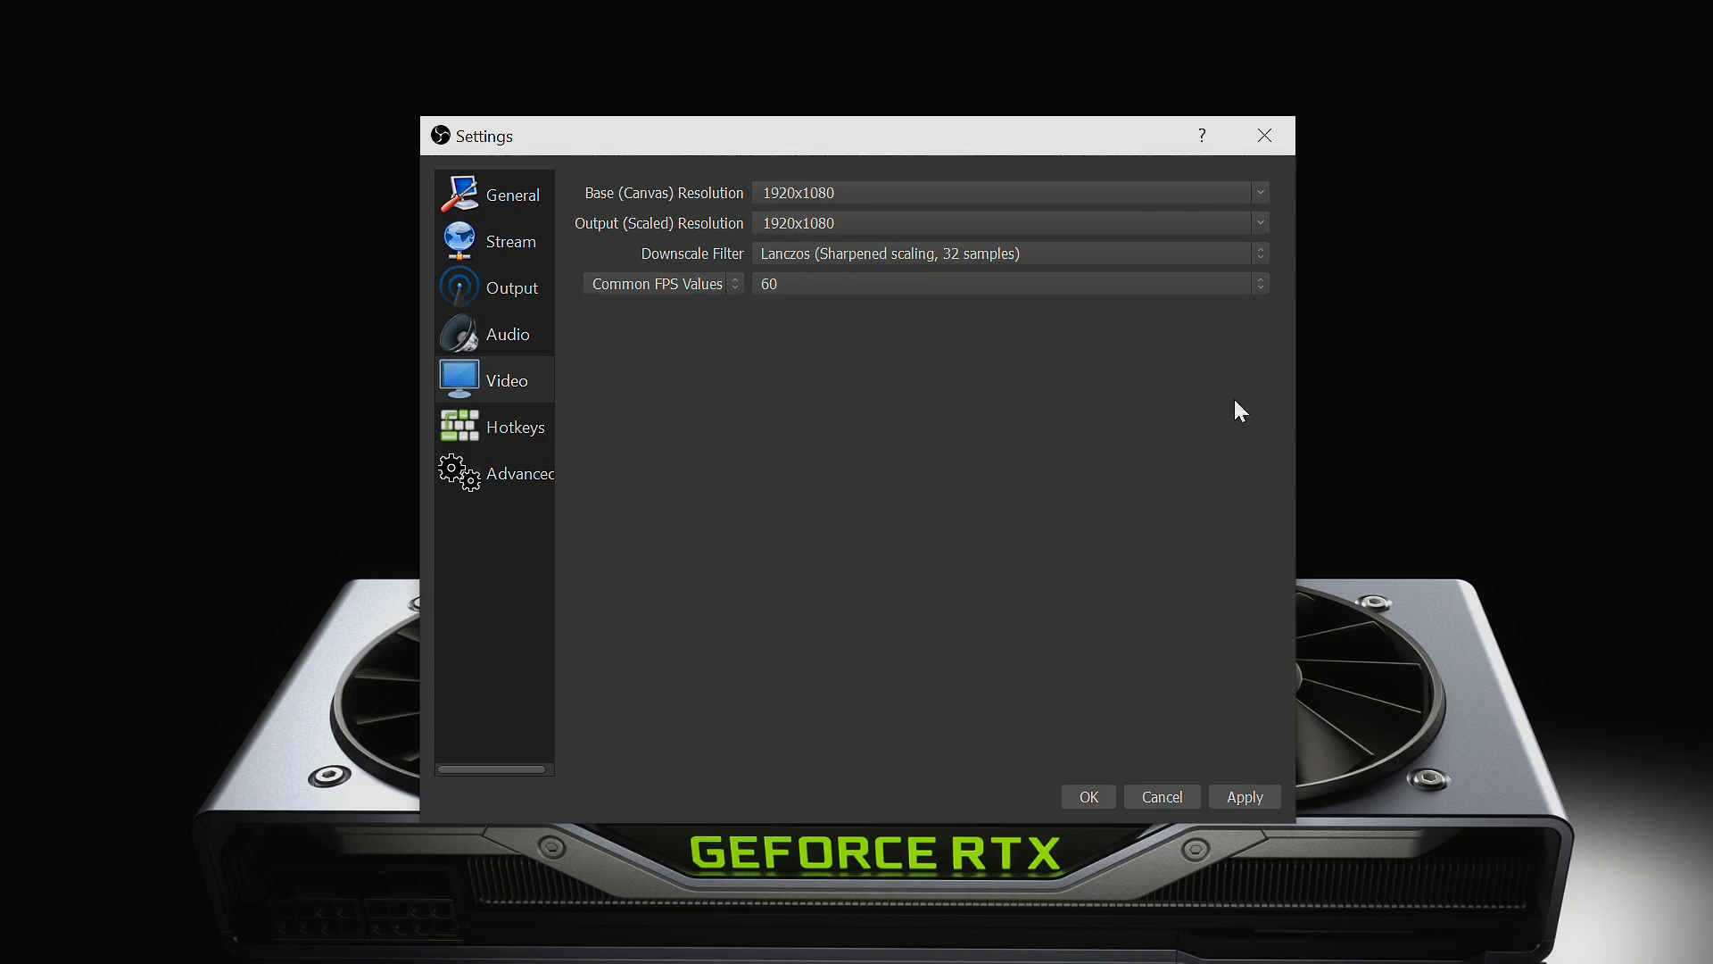
mouse_move(1236, 546)
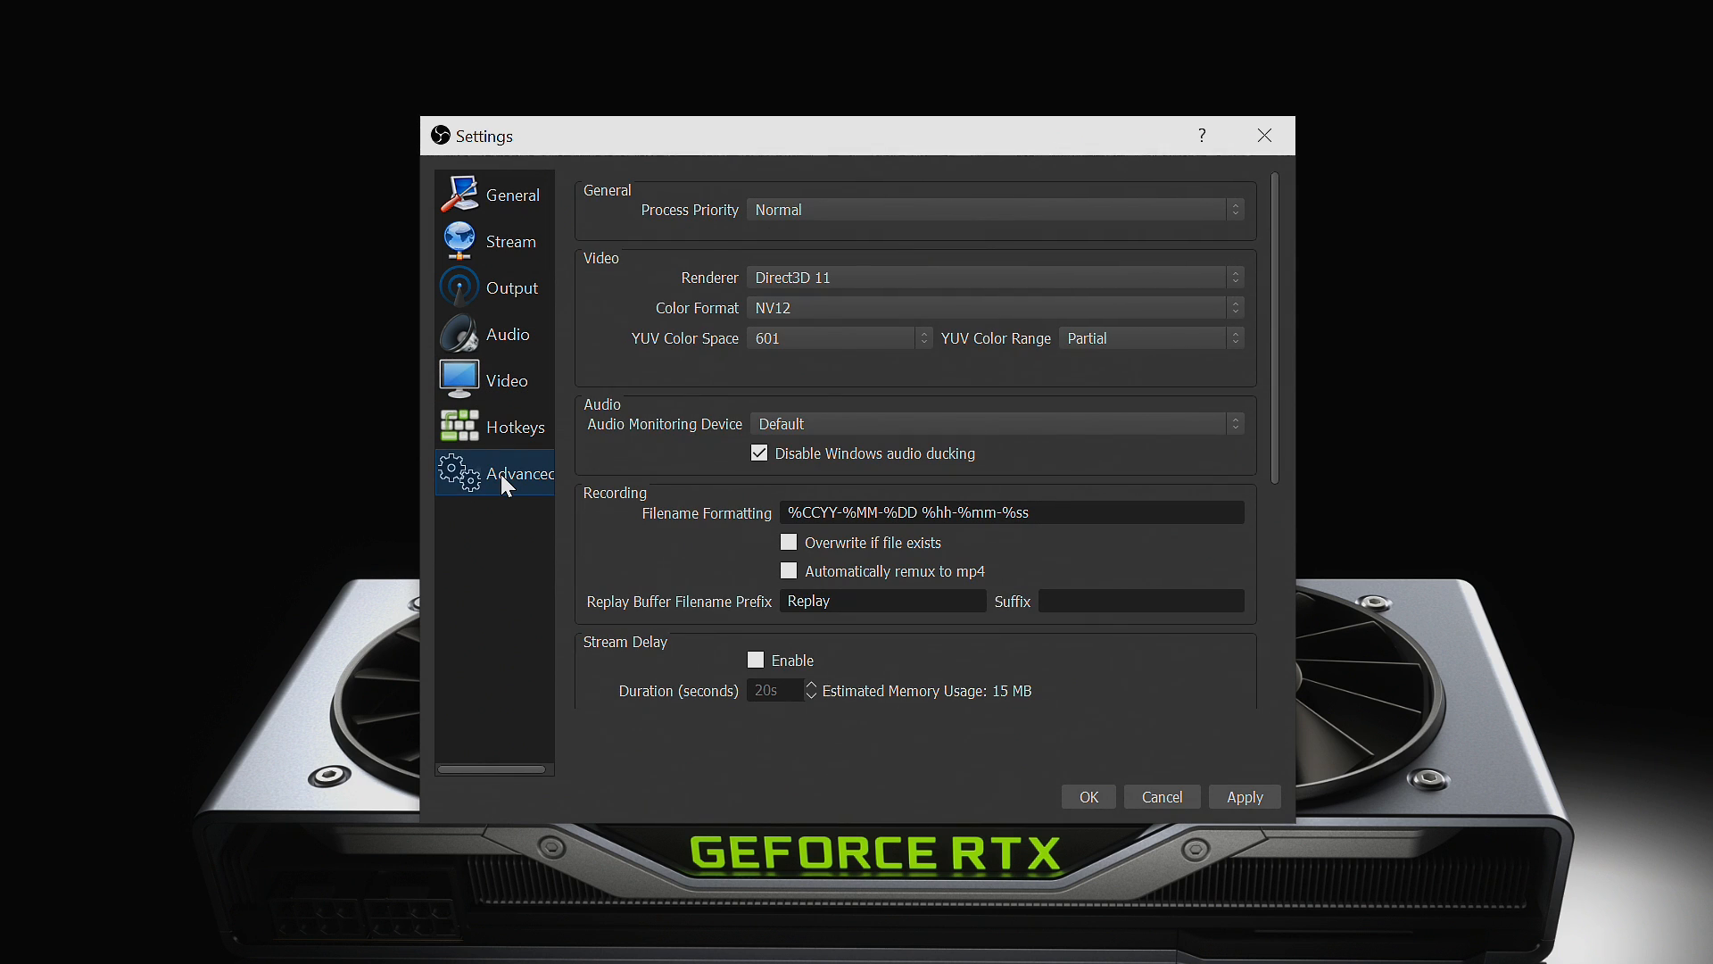
mouse_move(822, 240)
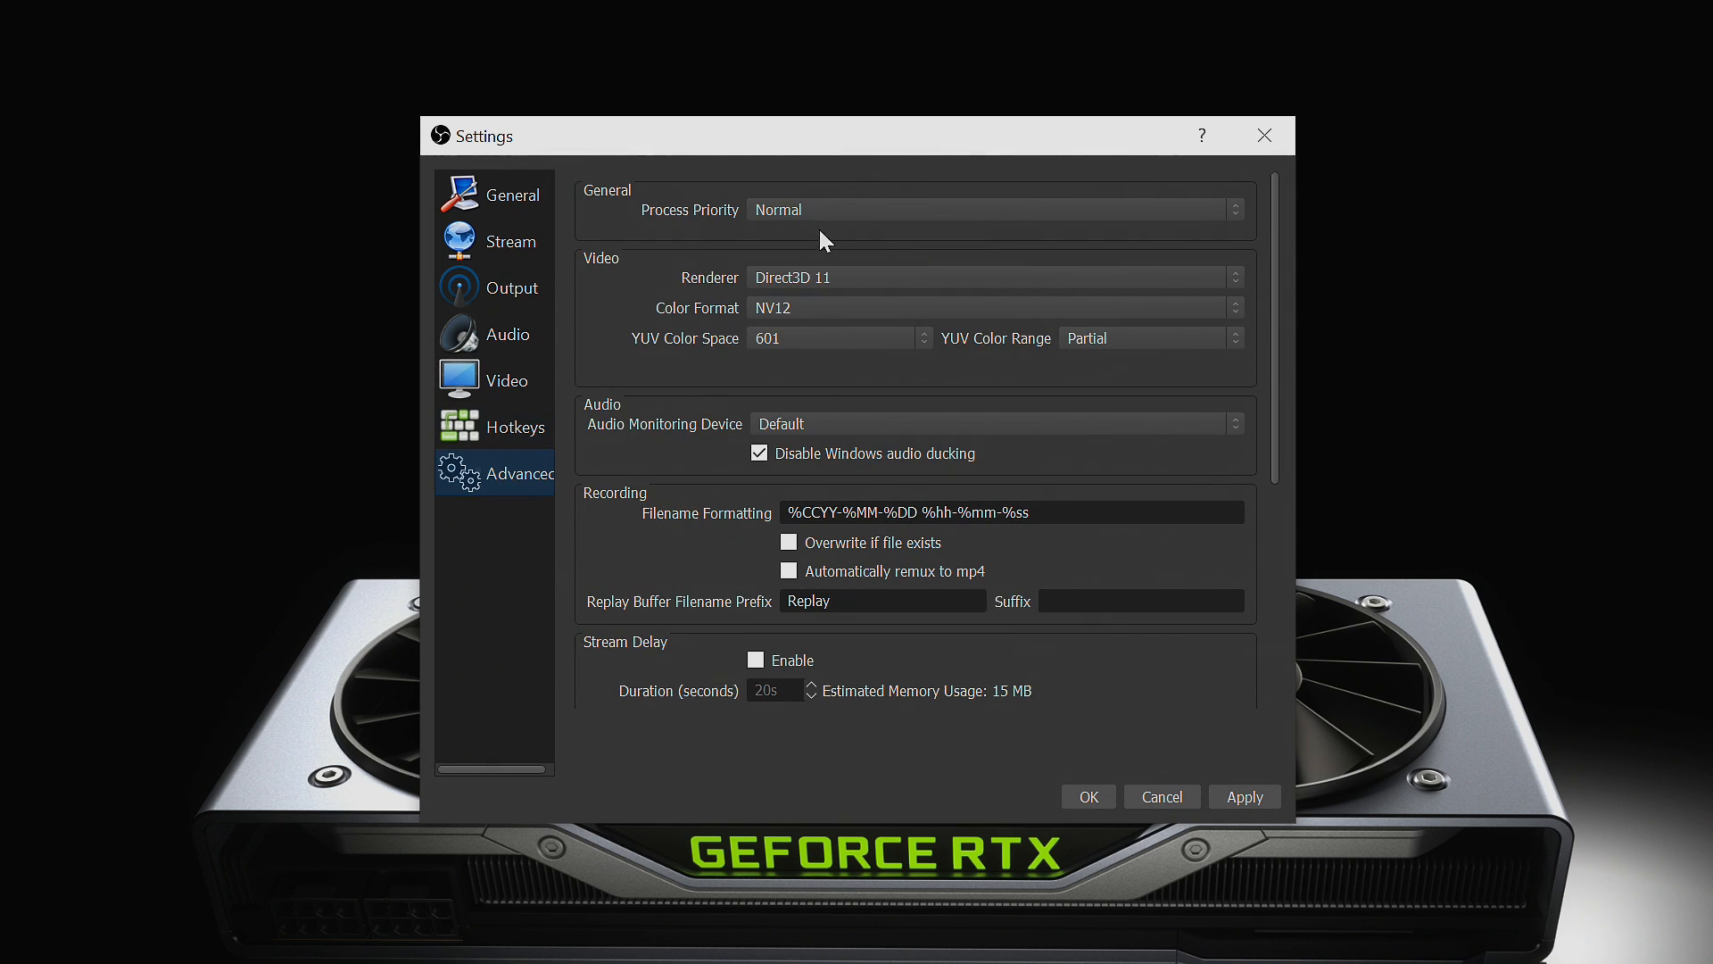
mouse_move(1338, 260)
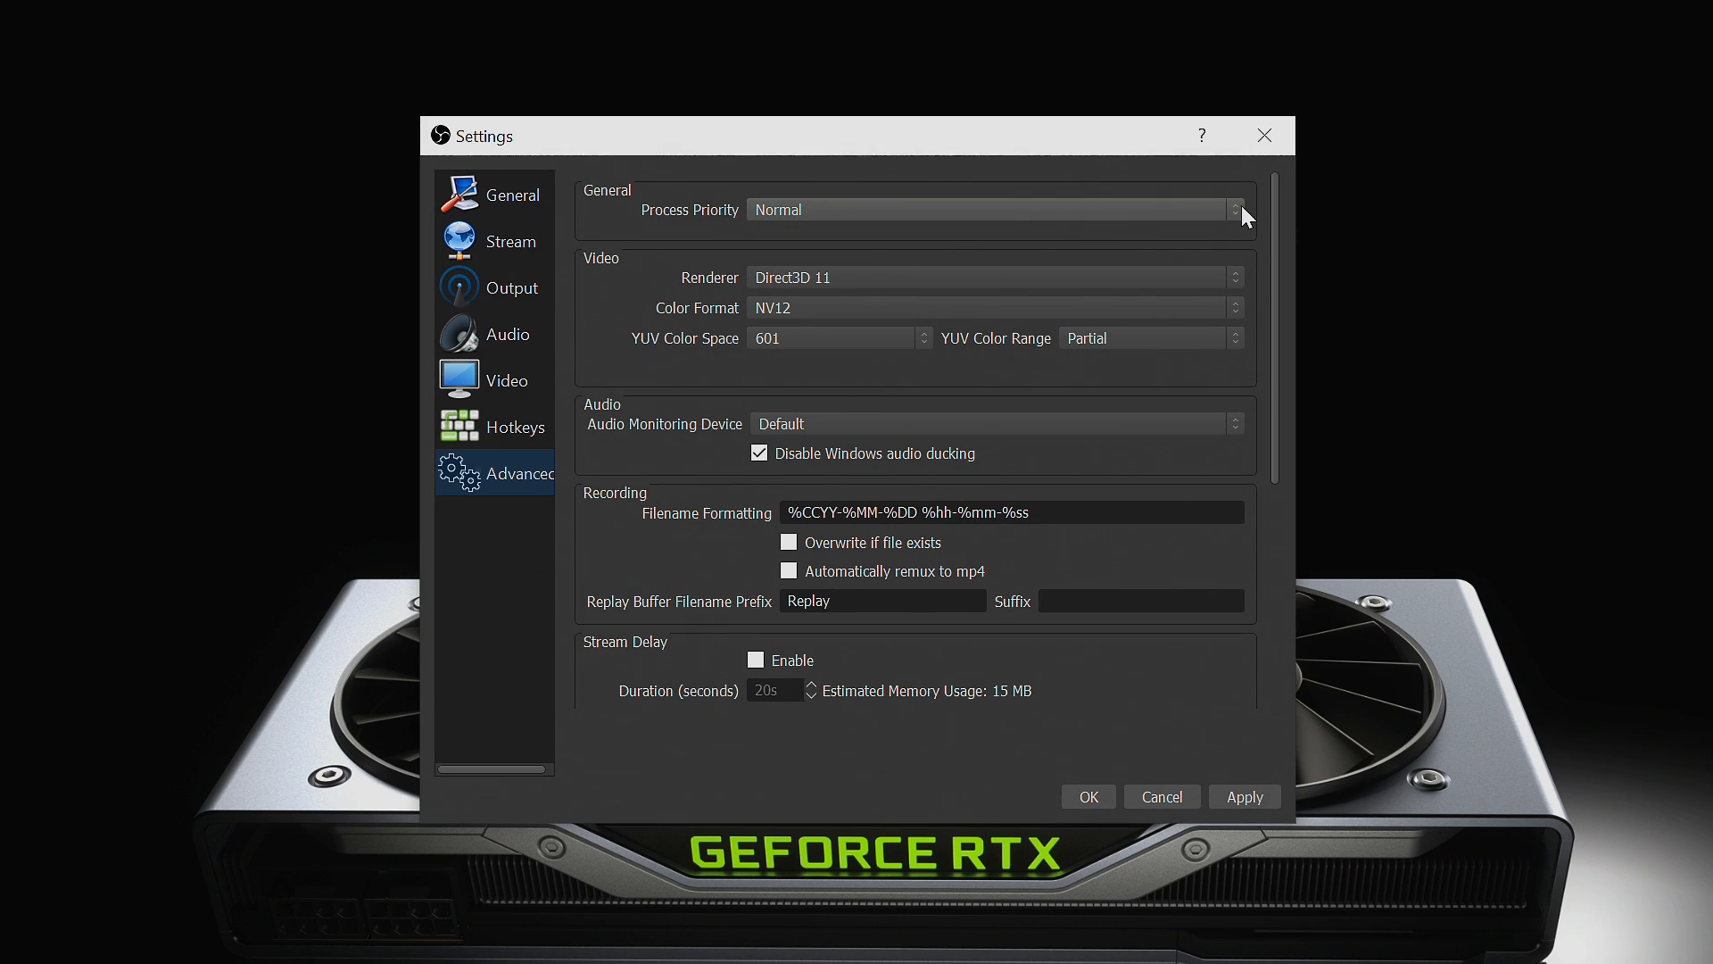
Step: Review the Process Priority options and keep it at Normal
click(1236, 209)
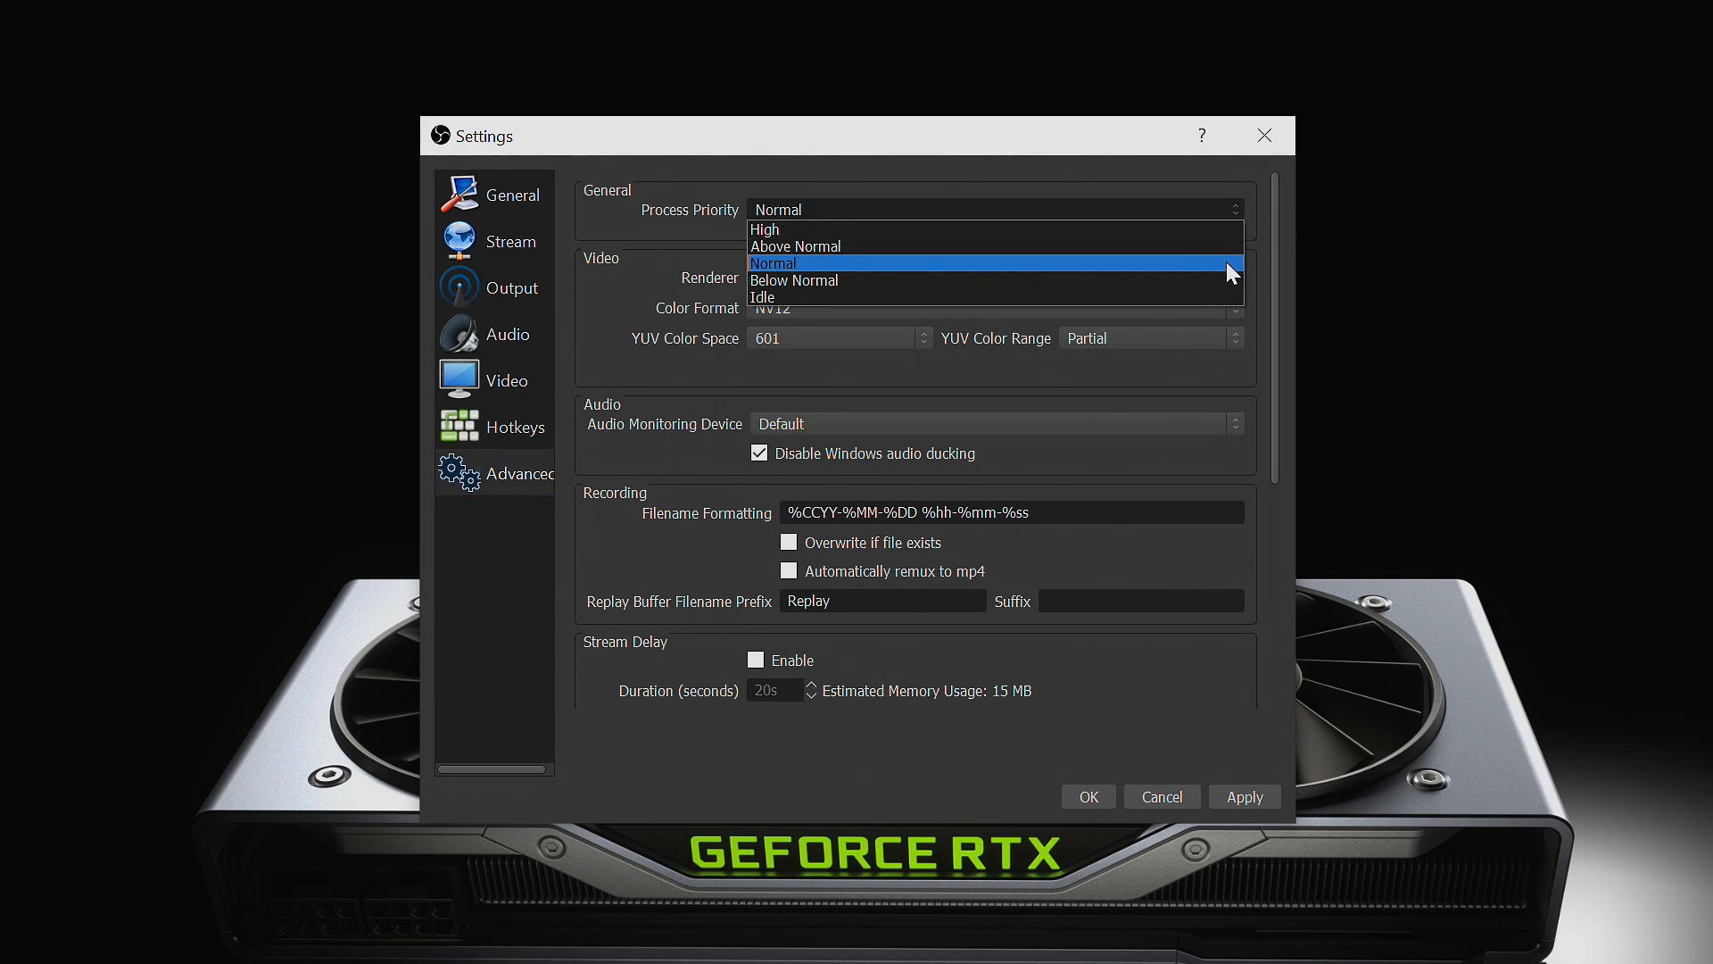
click(773, 262)
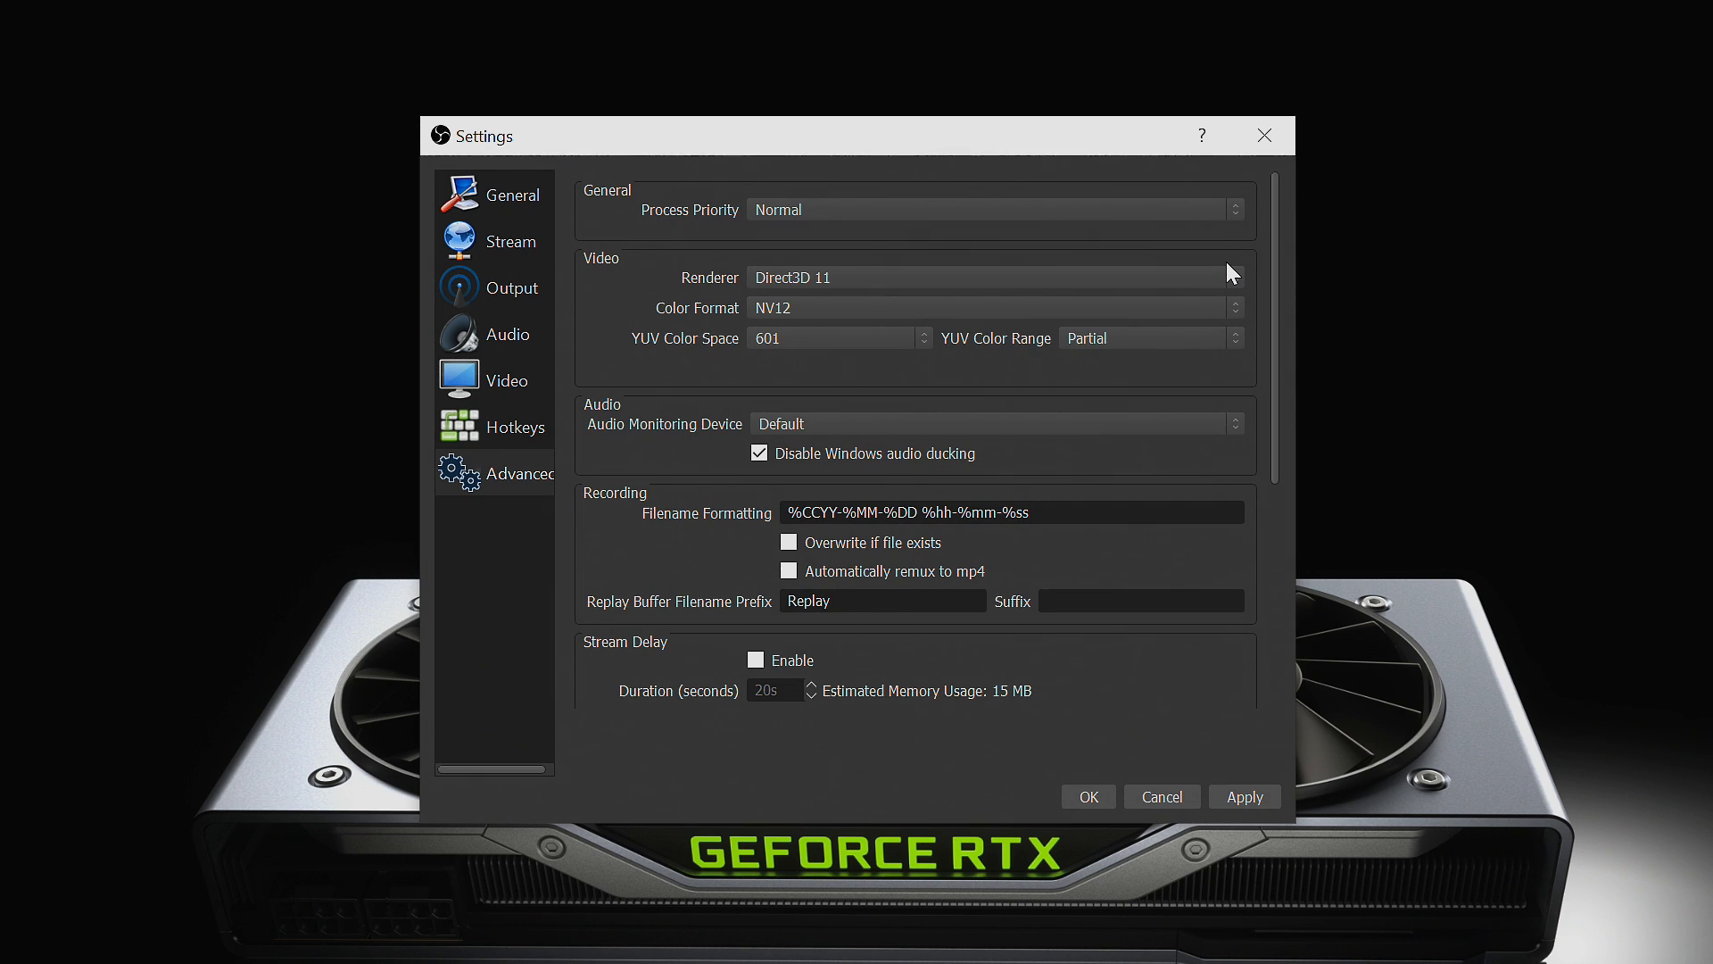
mouse_move(946, 317)
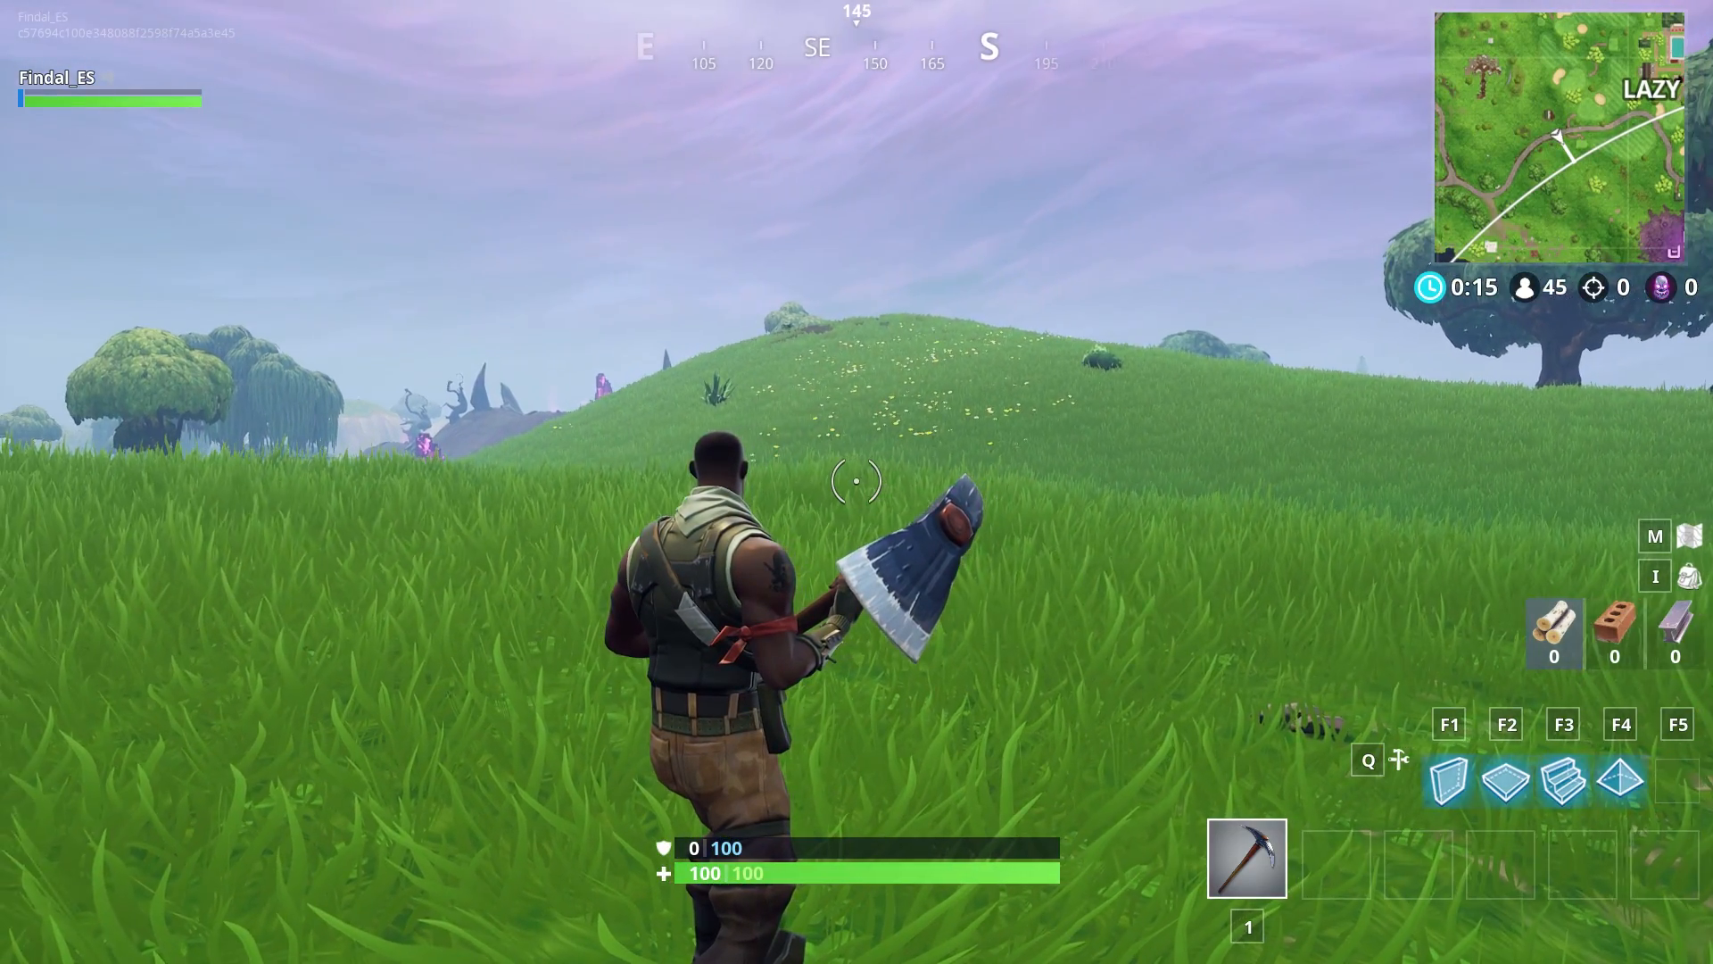
Step: Turn on the FPS counter from the GeForce Experience overlay's HUD settings
key(alt+z)
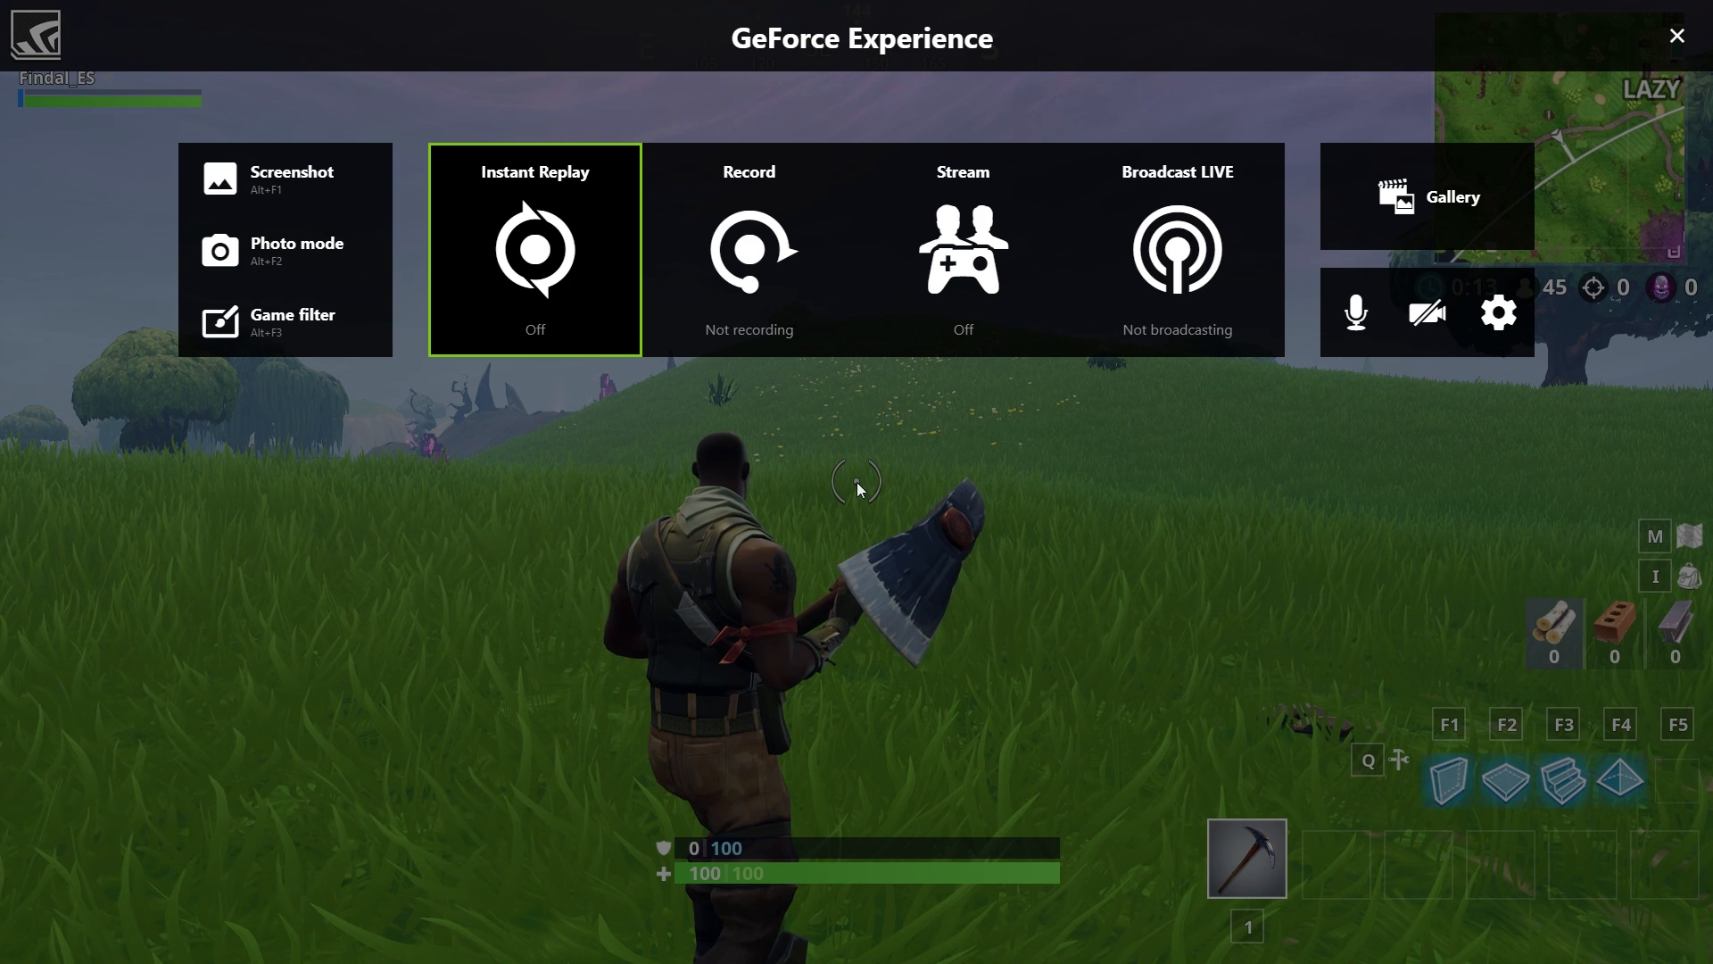
click(1496, 312)
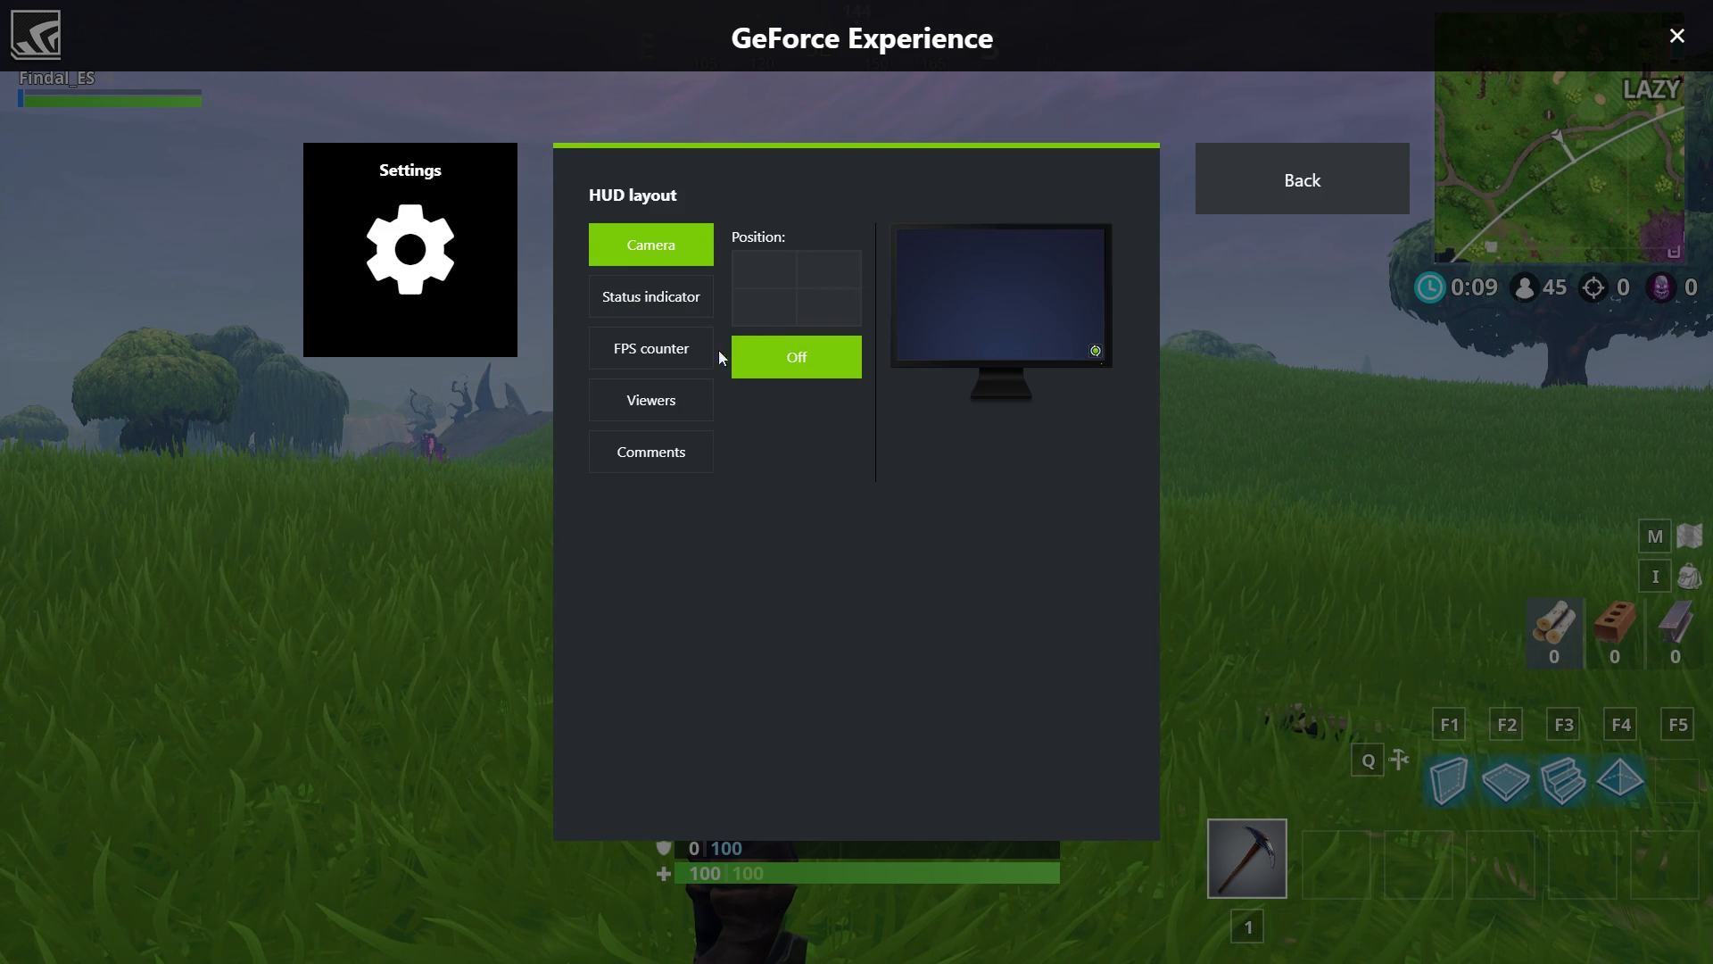
click(651, 347)
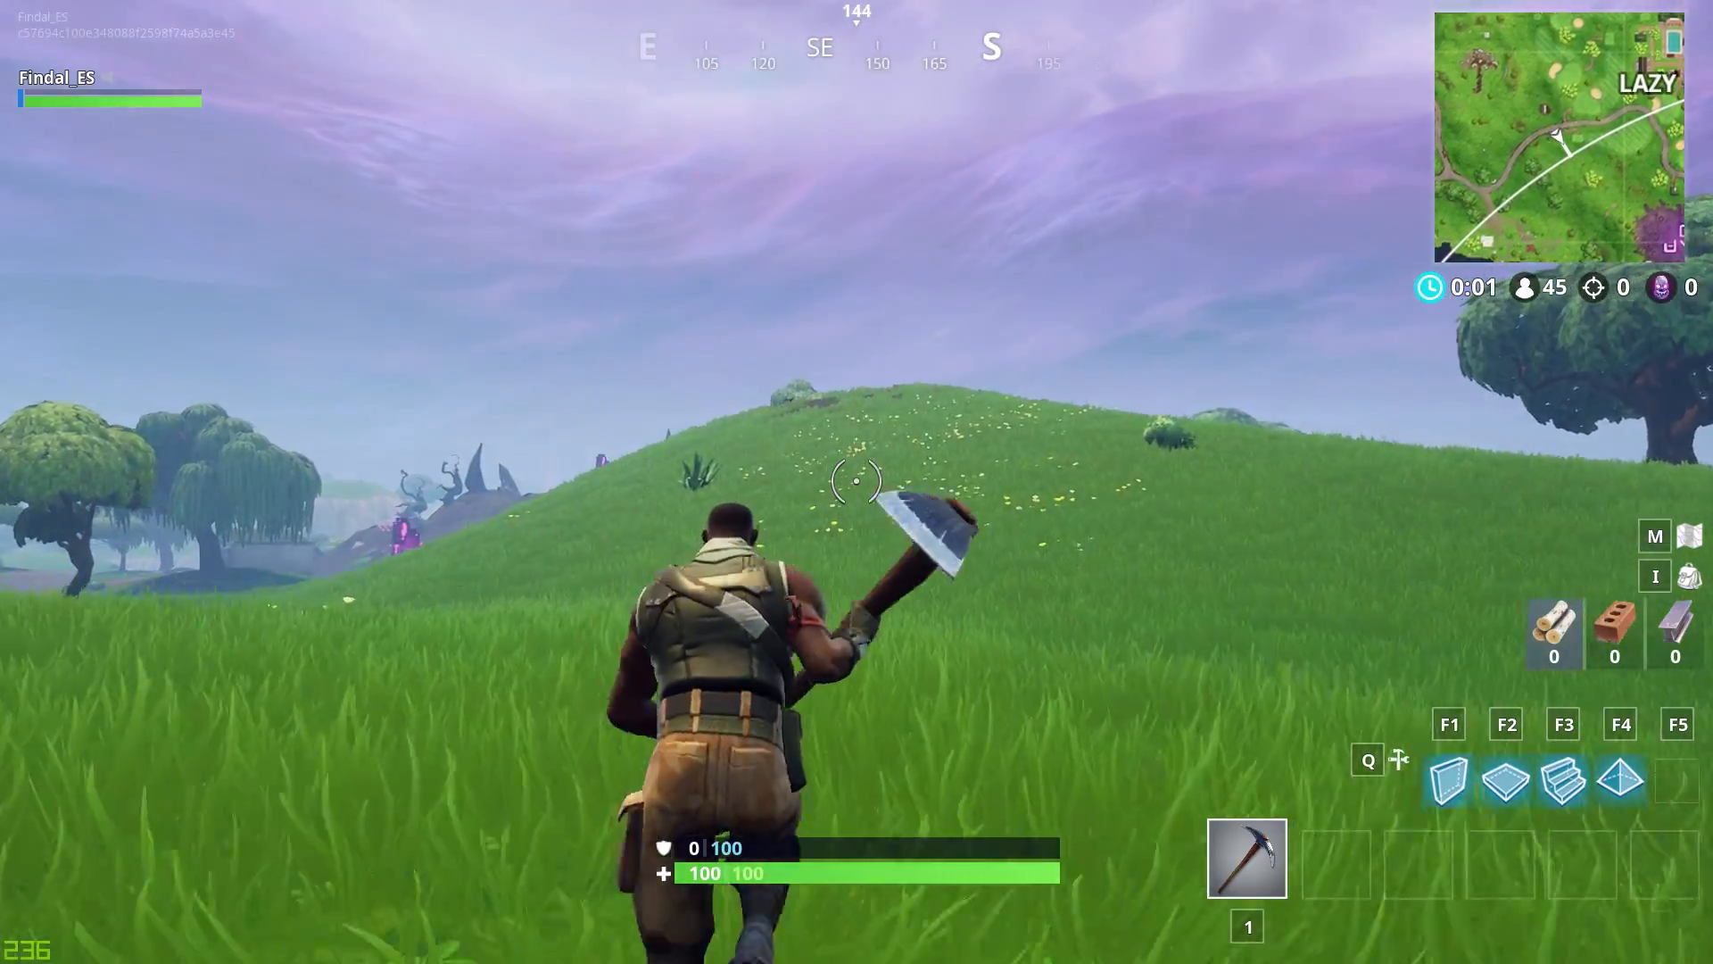
mouse_move(856, 482)
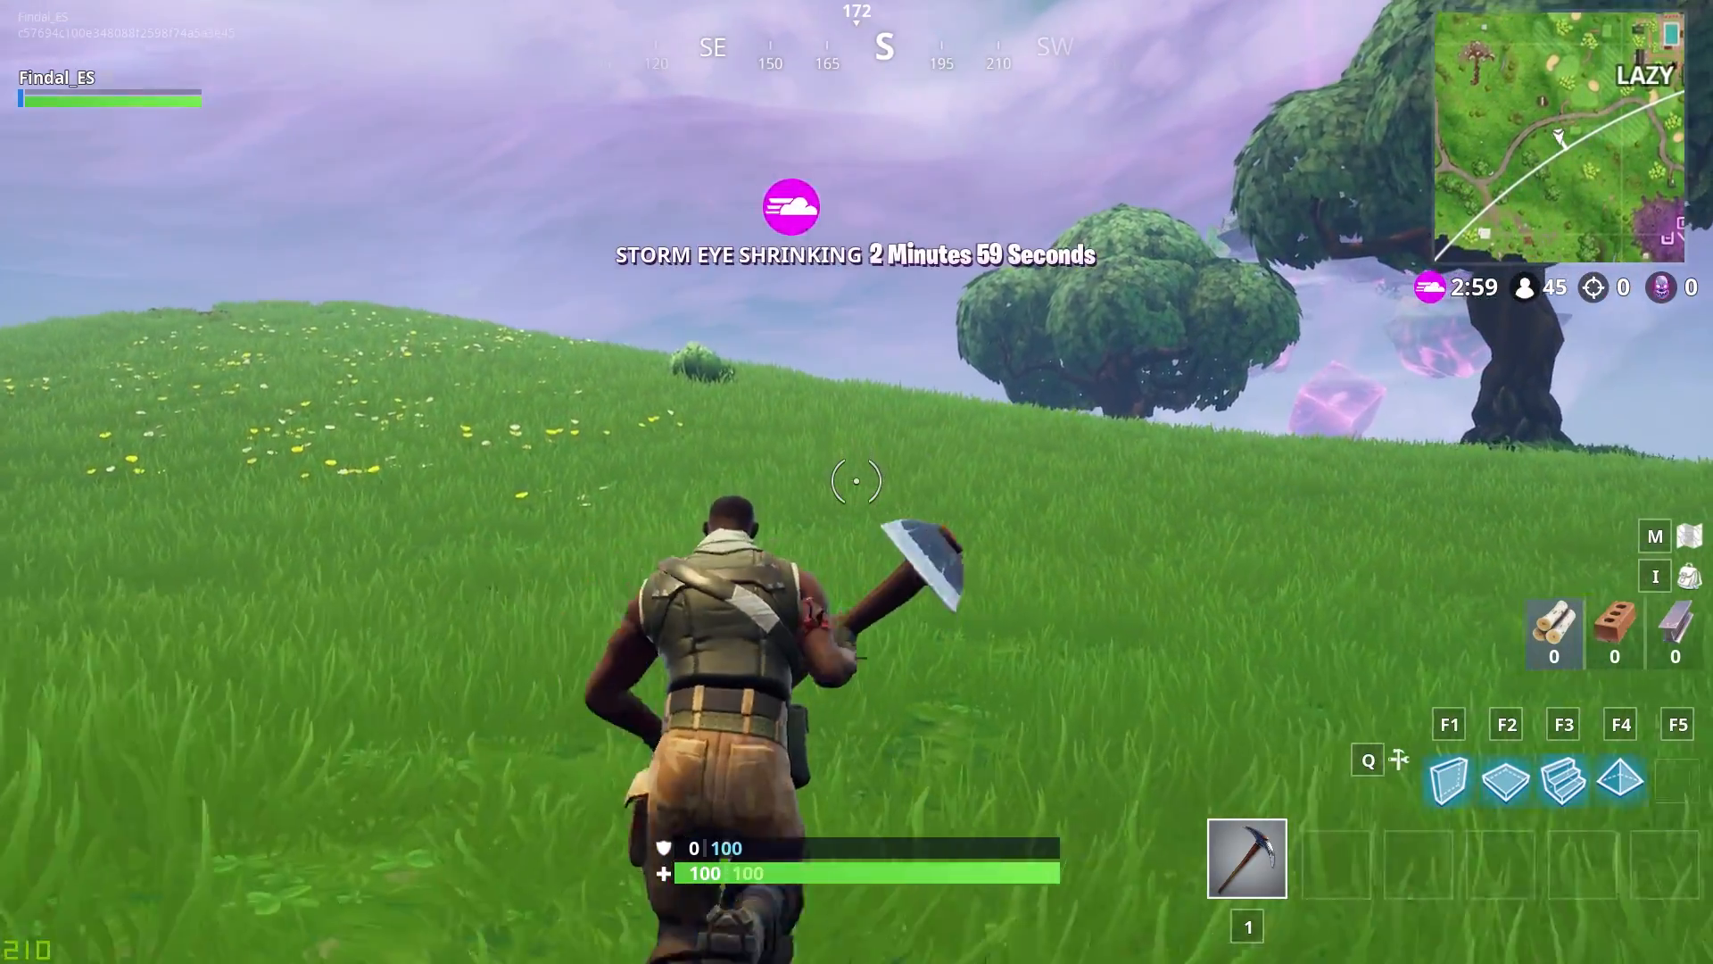